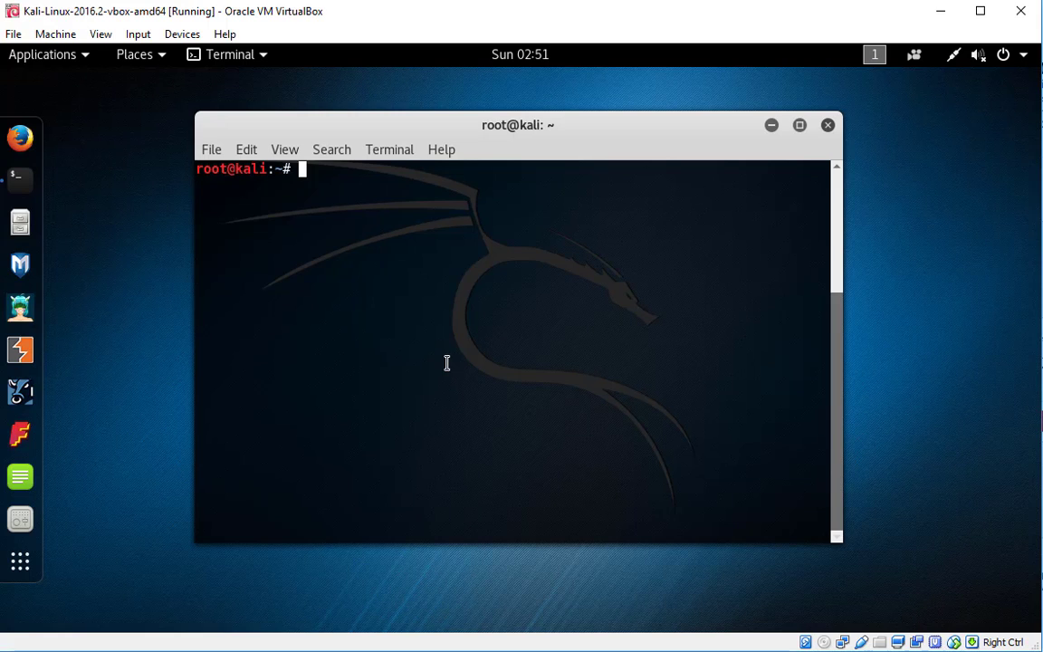
# Step: Run apt-get update to refresh the kali-rolling package lists
pyautogui.write('apt-')
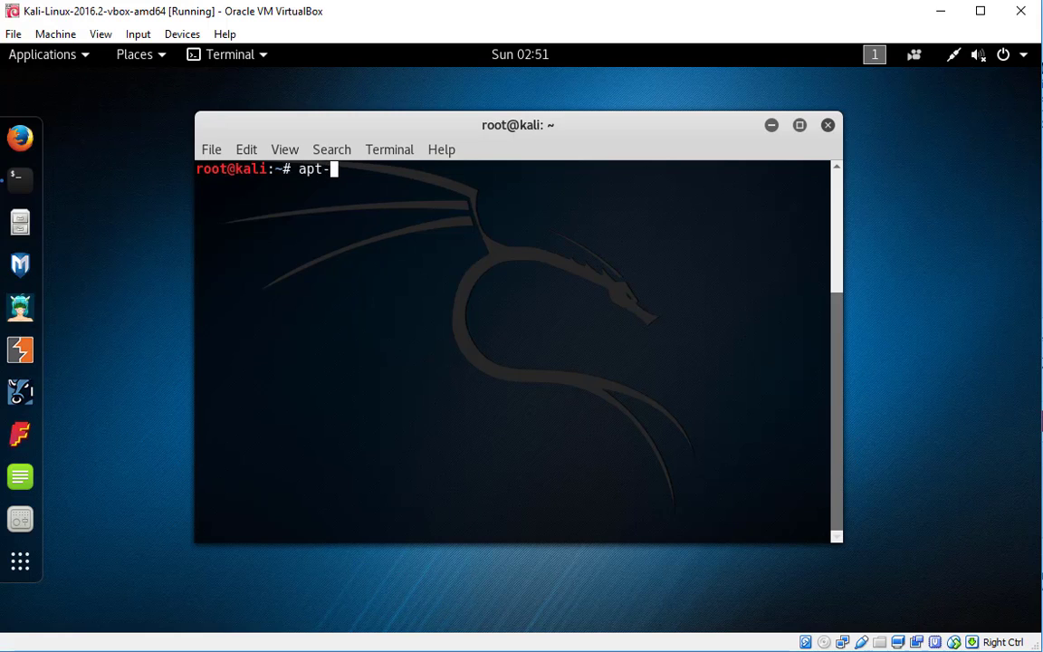
pyautogui.write('get')
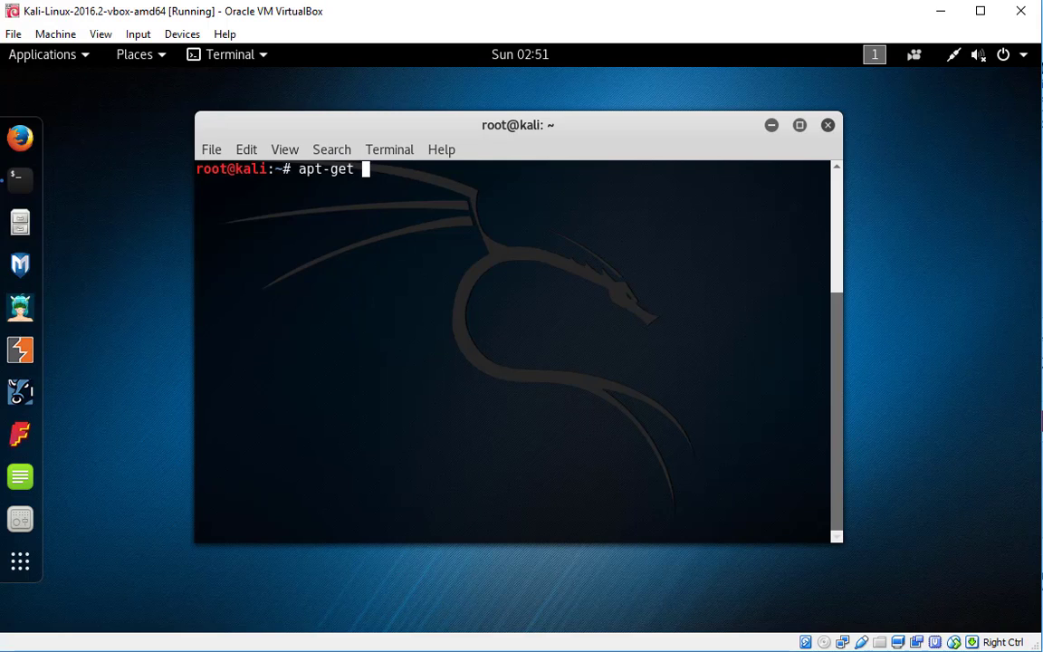
pyautogui.write('update')
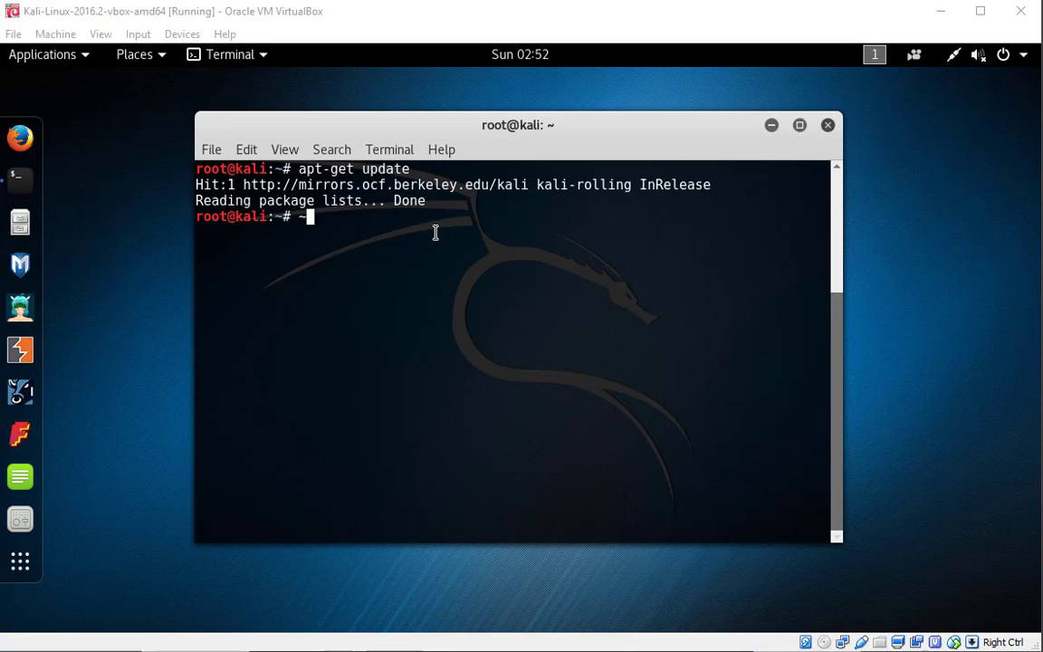
pyautogui.moveTo(344, 232)
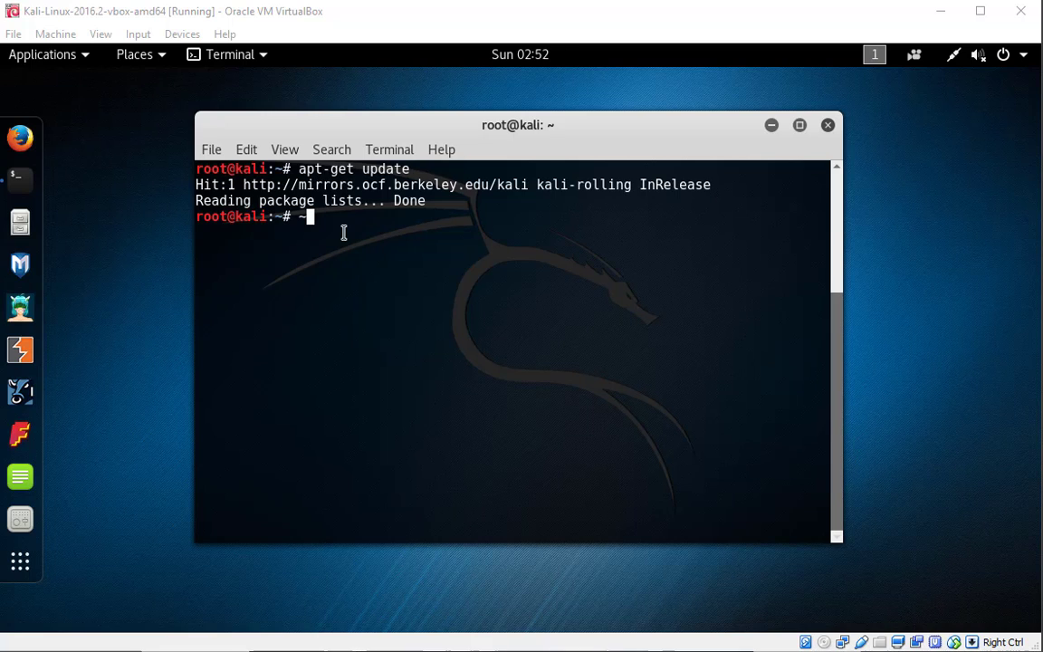
# Step: Run apt-get install open-vm-tools-desktop fuse, rerunning the corrected command to reach the continue prompt
pyautogui.write('apt-get install open-vm-tools-desktop fuse')
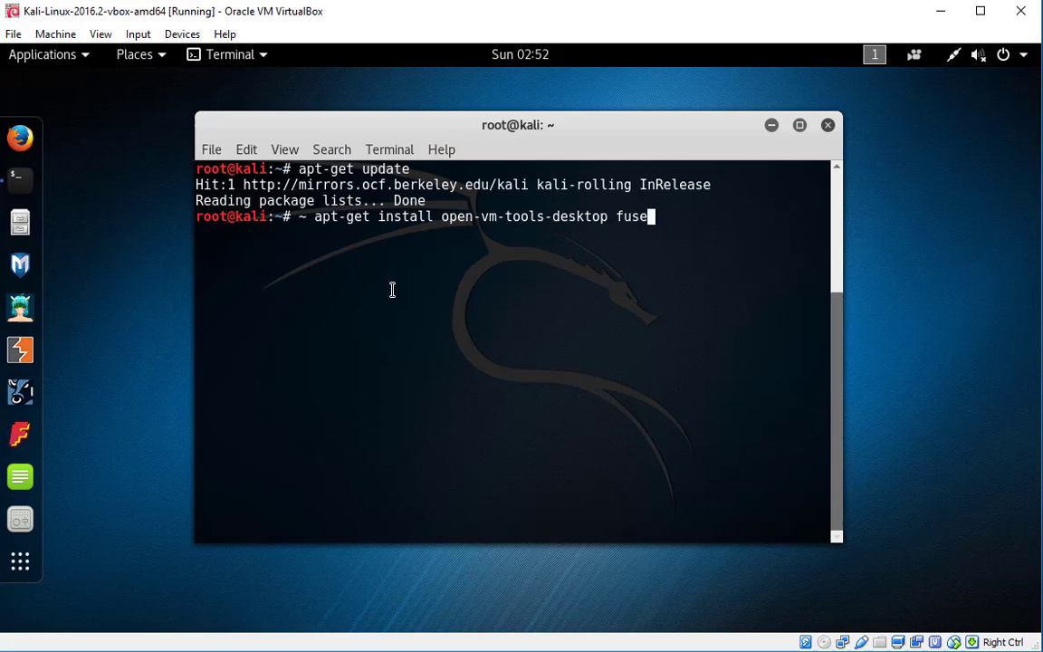
pyautogui.press('Return')
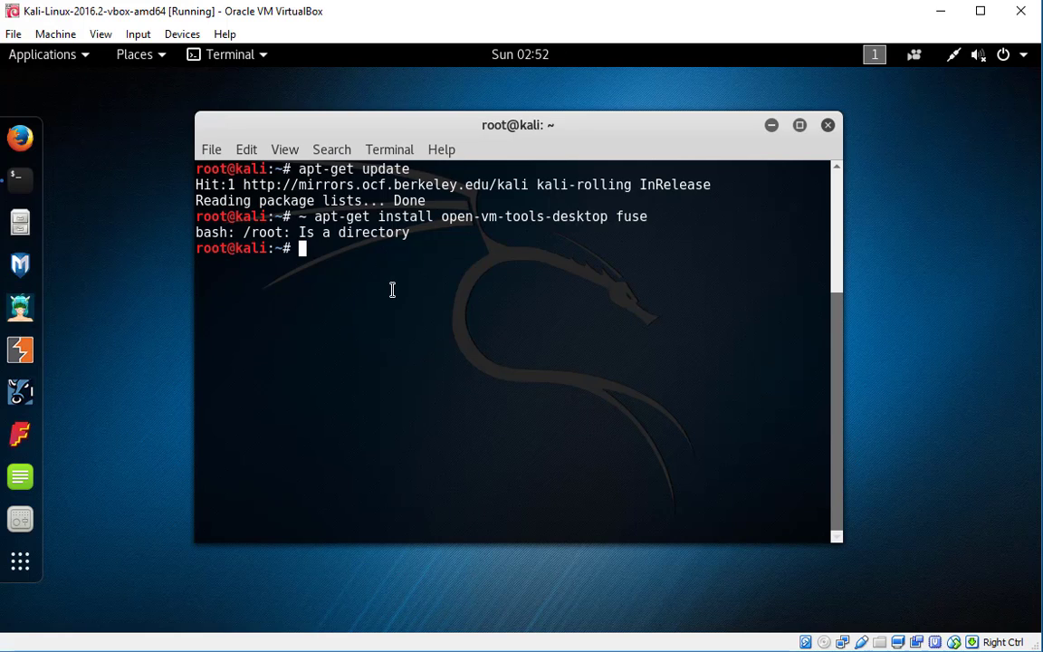
pyautogui.press('Up')
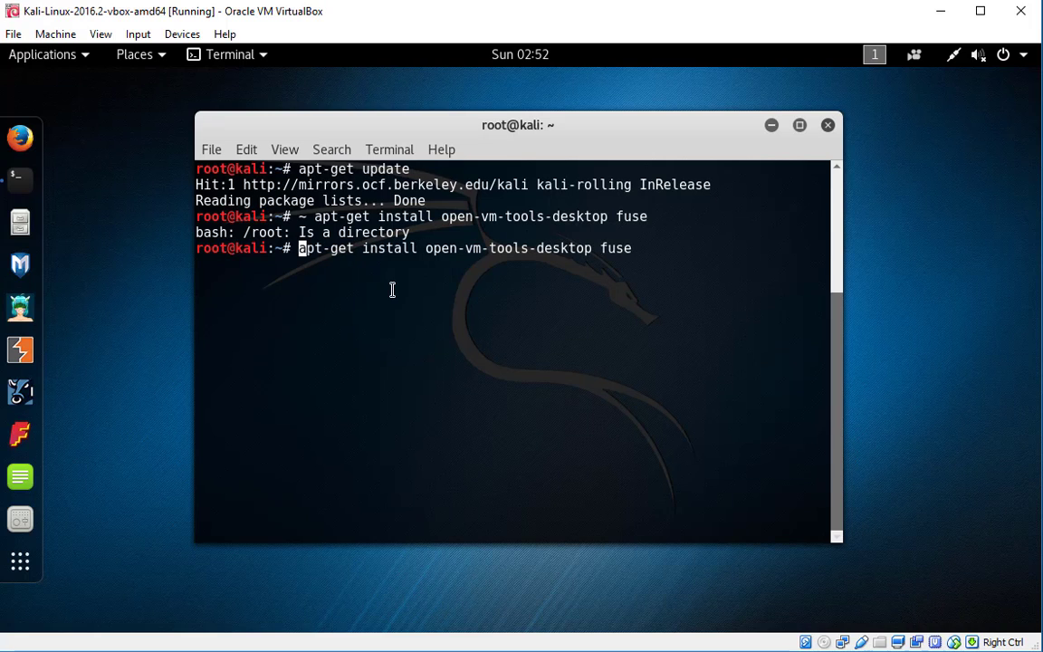
pyautogui.press('Return')
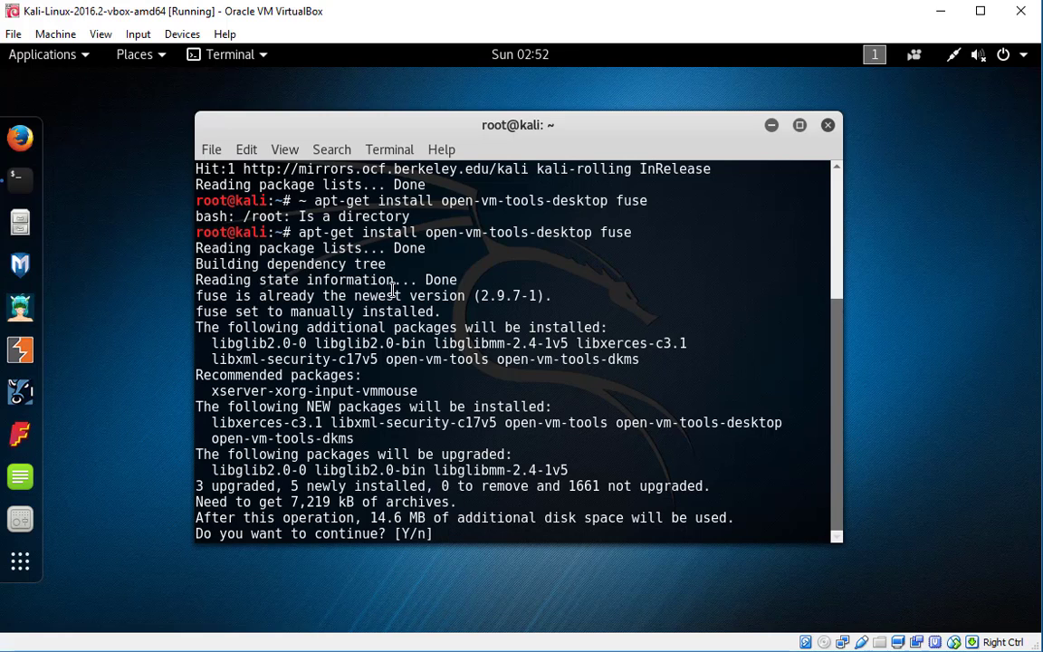
# Step: Answer y to let the open-vm-tools-desktop installation proceed
pyautogui.write('y')
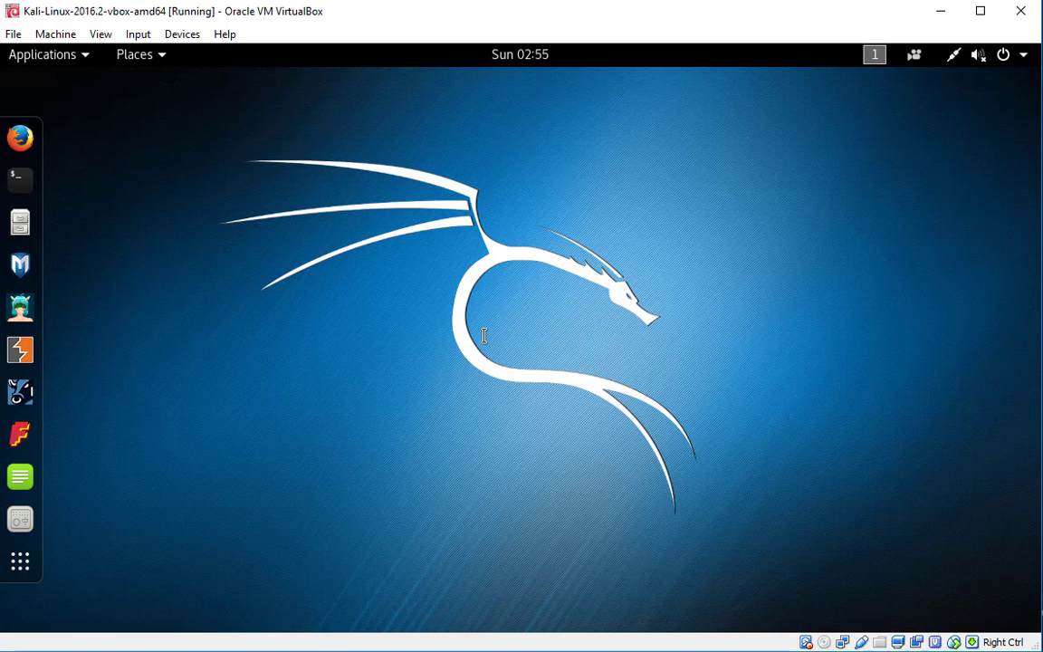
pyautogui.moveTo(903, 558)
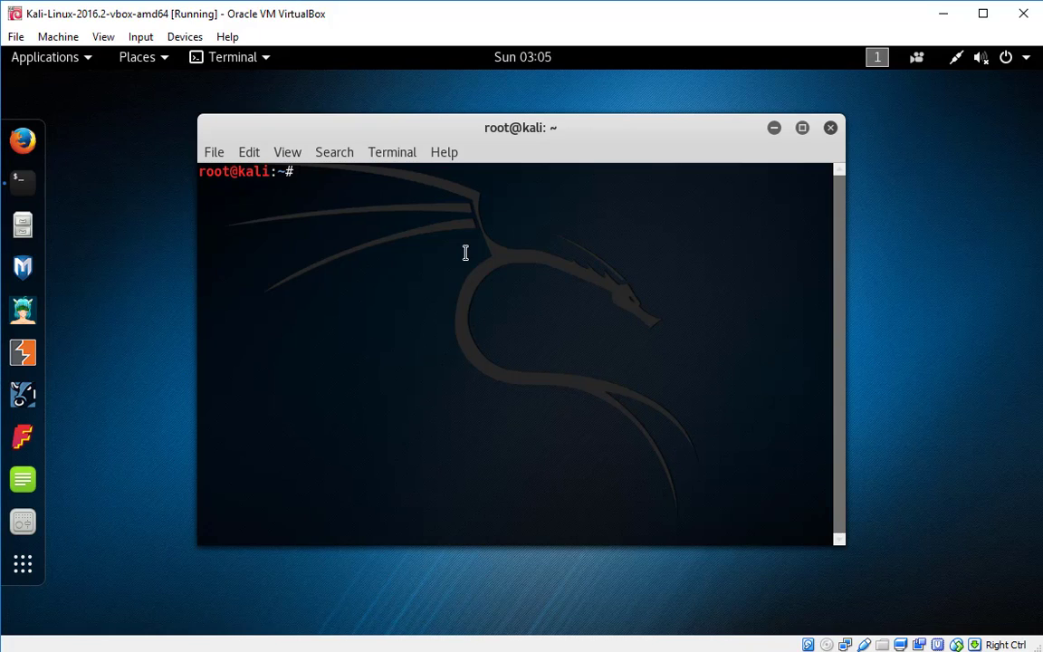
# Step: Change into /usr/bin, list its files with ls, and begin an ls - command
pyautogui.write('cd')
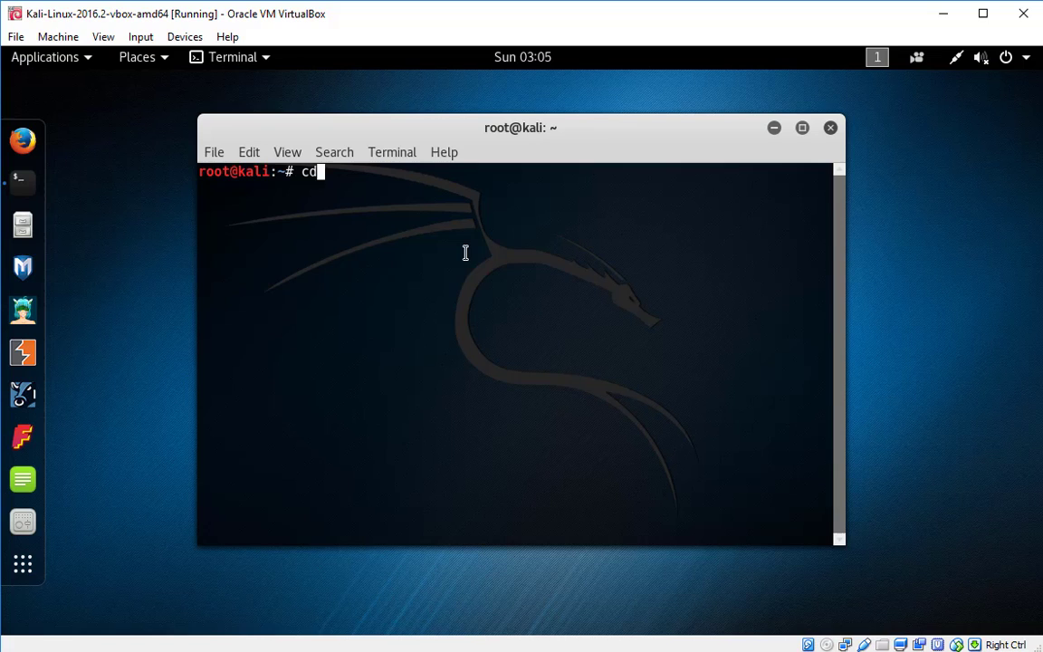
pyautogui.press('Return')
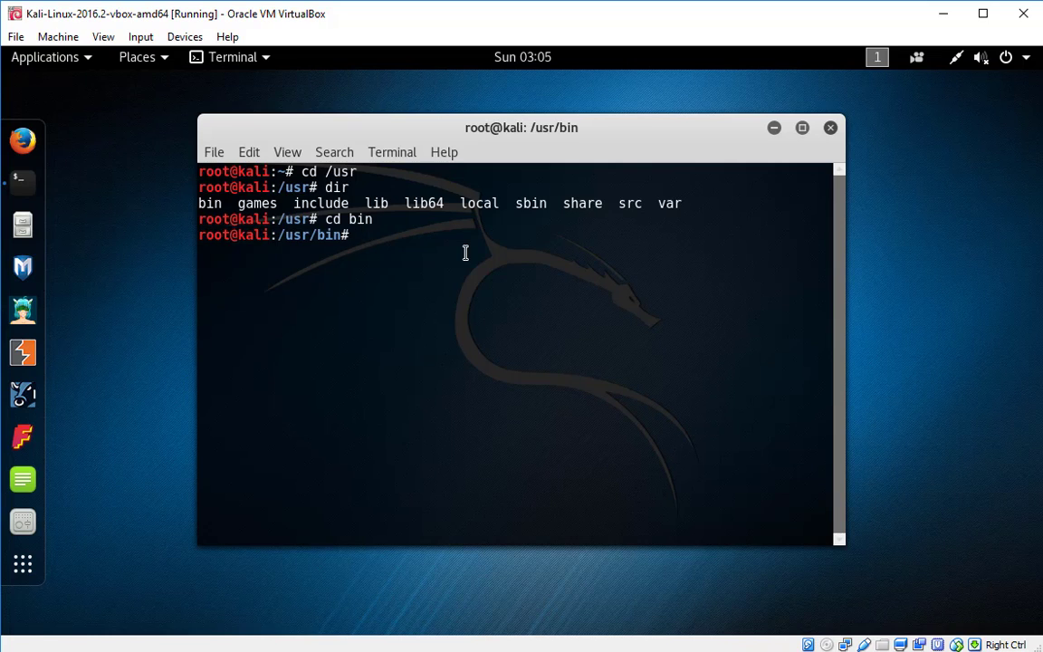
pyautogui.press('Return')
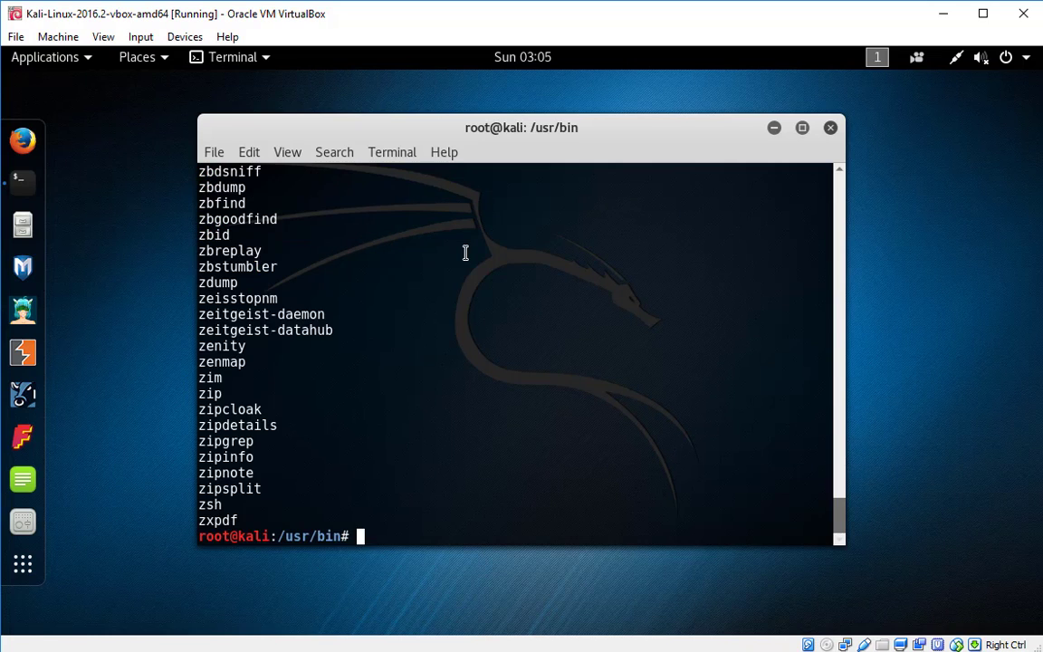
pyautogui.write('ls -')
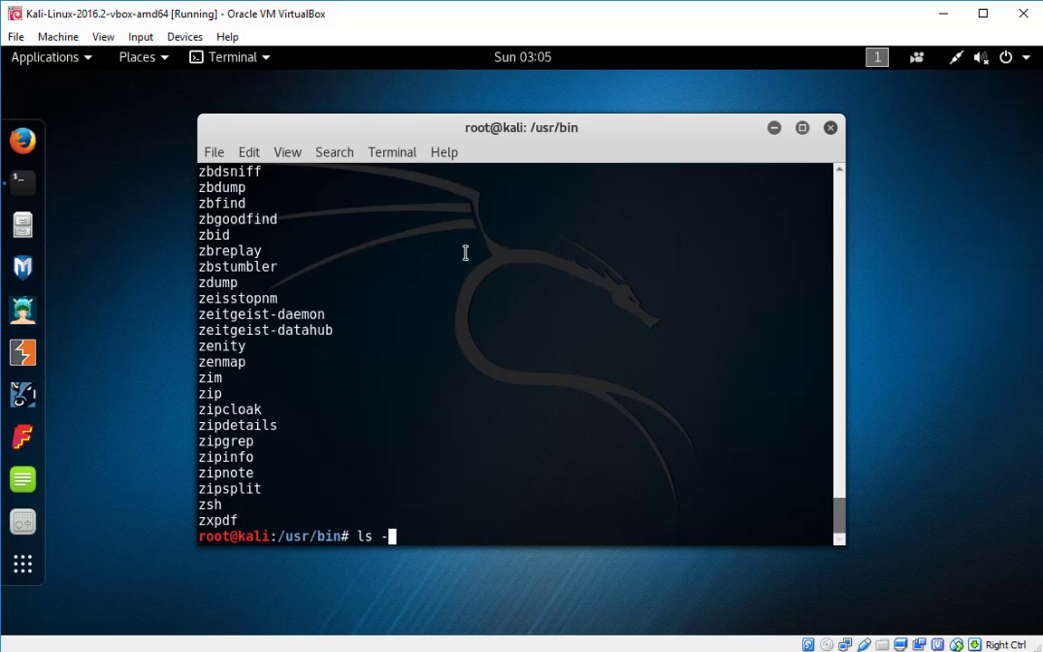
# Step: Run ls -l in /usr/bin and scroll to the vmware-user-suid-wrapper and other vmware-* entries
pyautogui.press('Return')
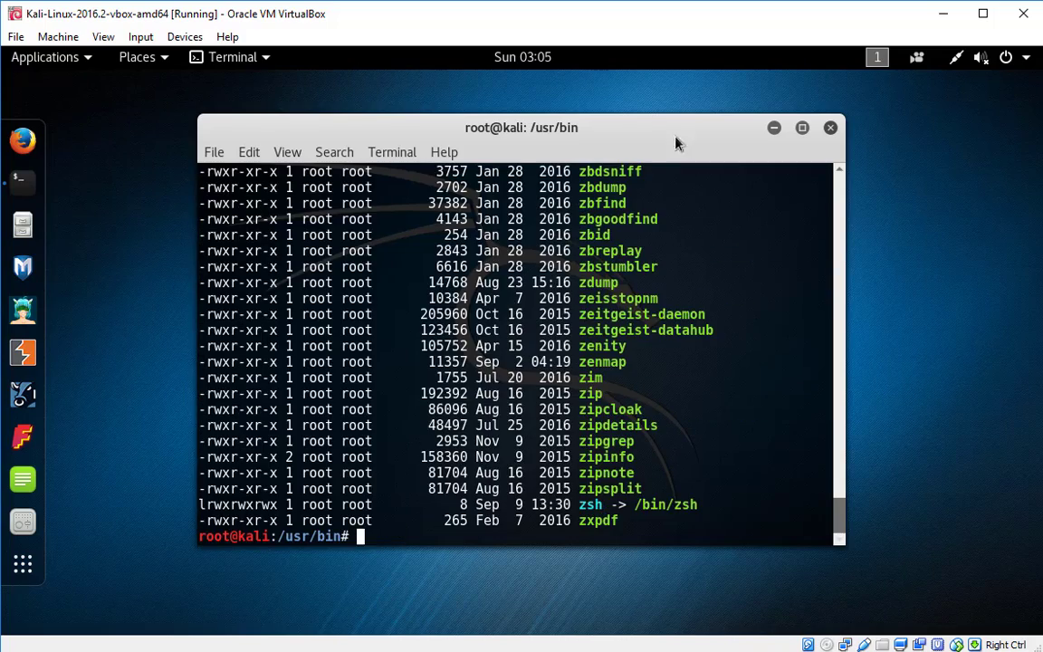
pyautogui.scroll(3)
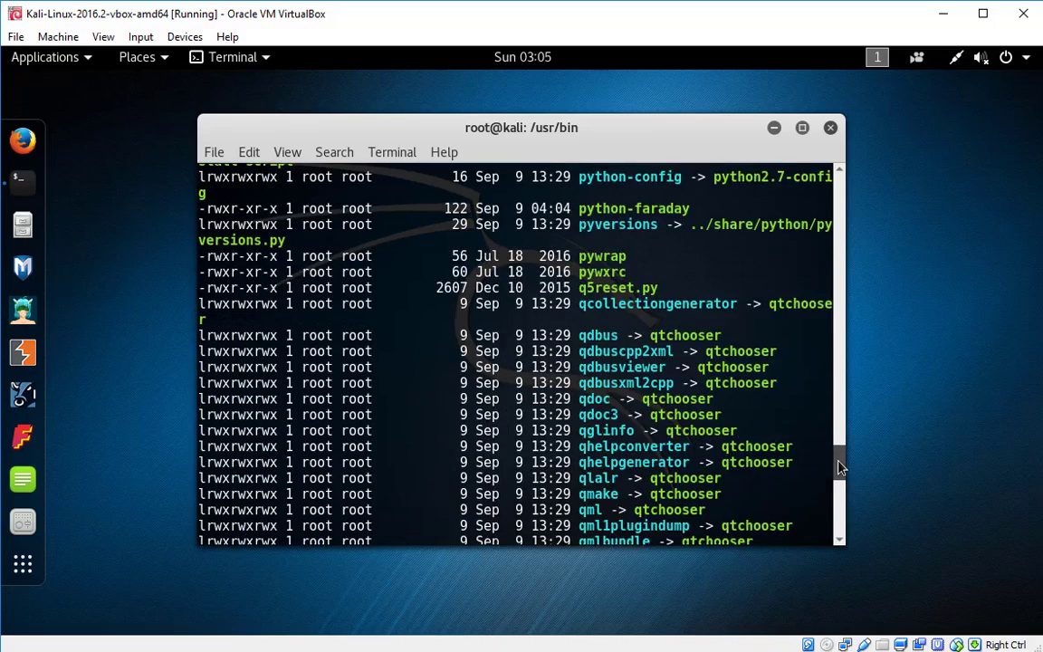
pyautogui.scroll(-3)
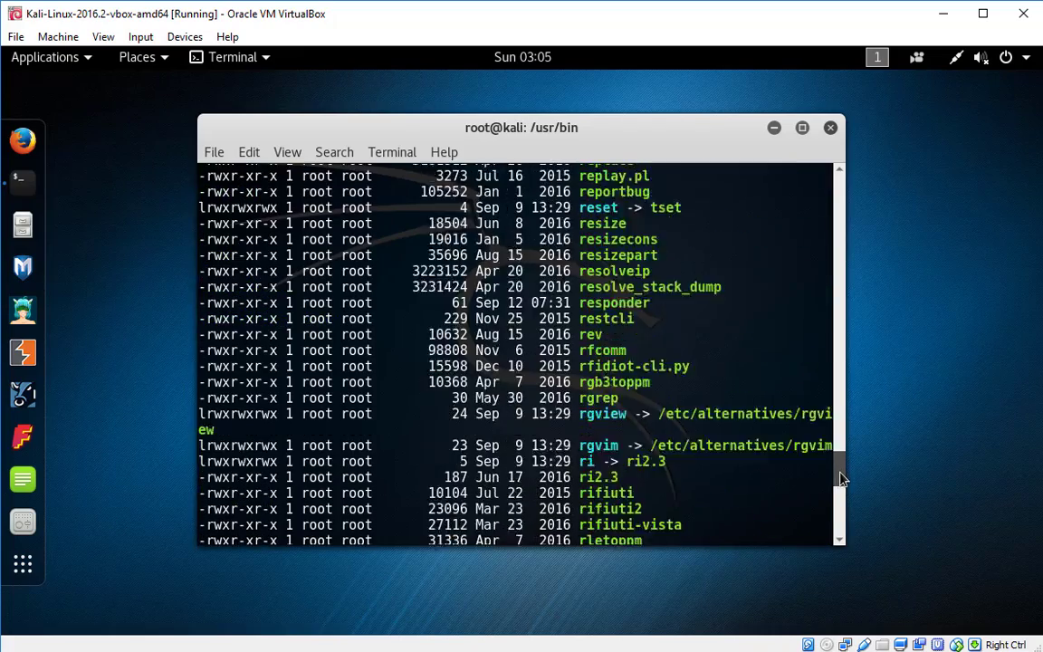
pyautogui.scroll(-3)
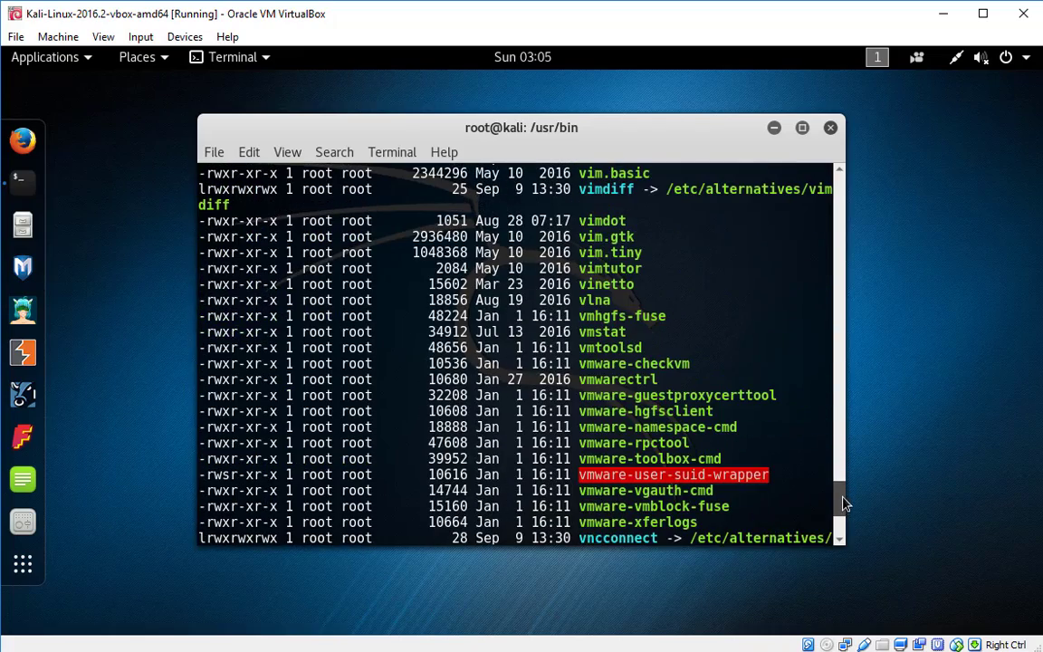
pyautogui.moveTo(583, 355)
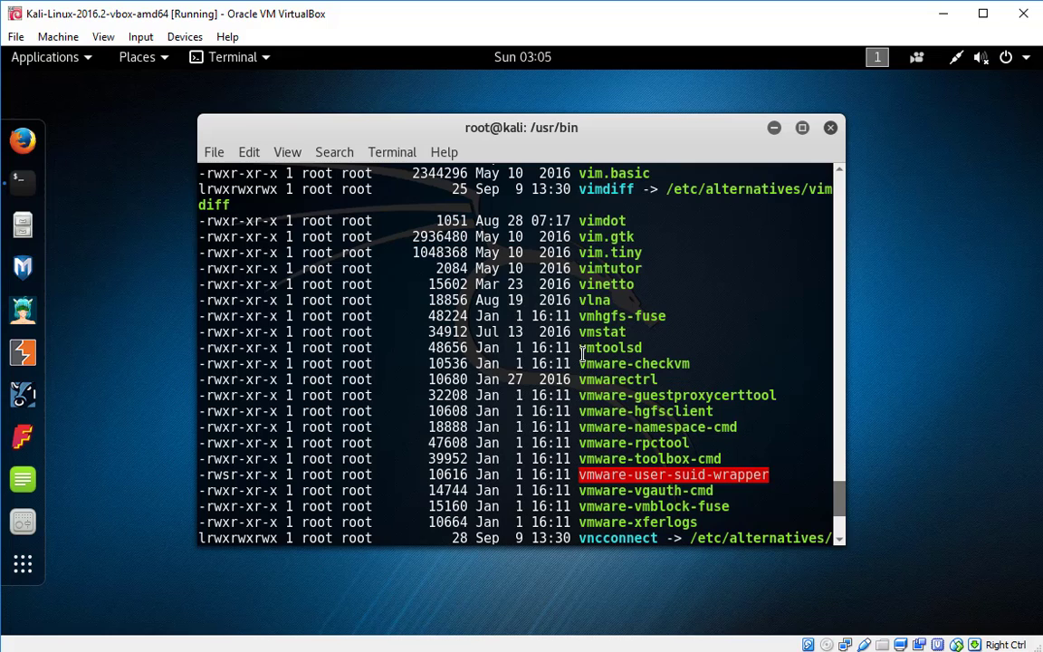
pyautogui.moveTo(692, 320)
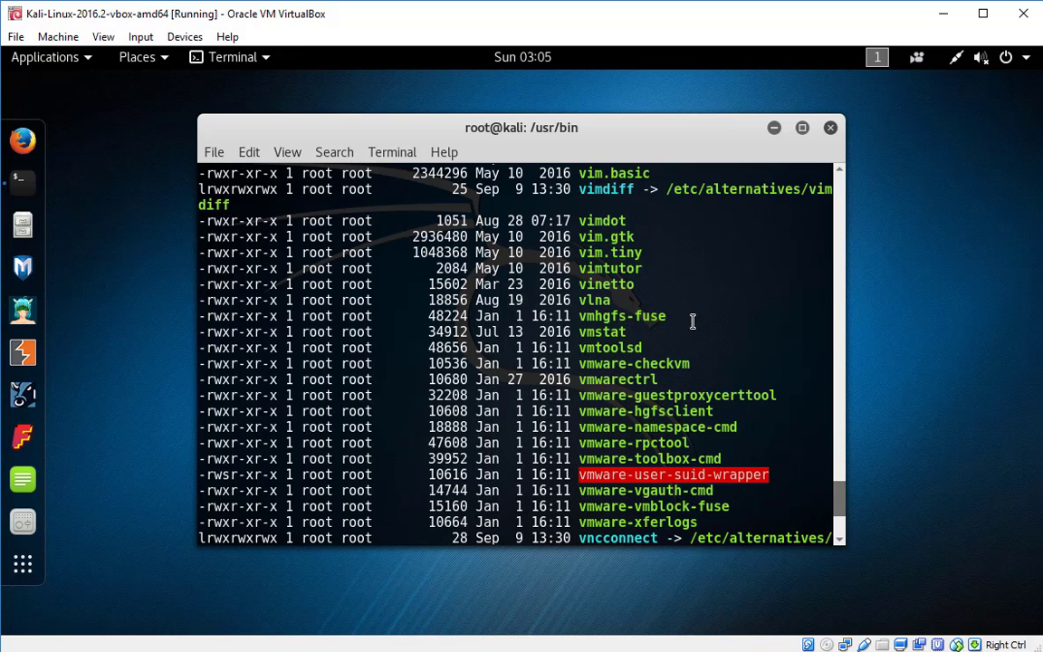
pyautogui.scroll(3)
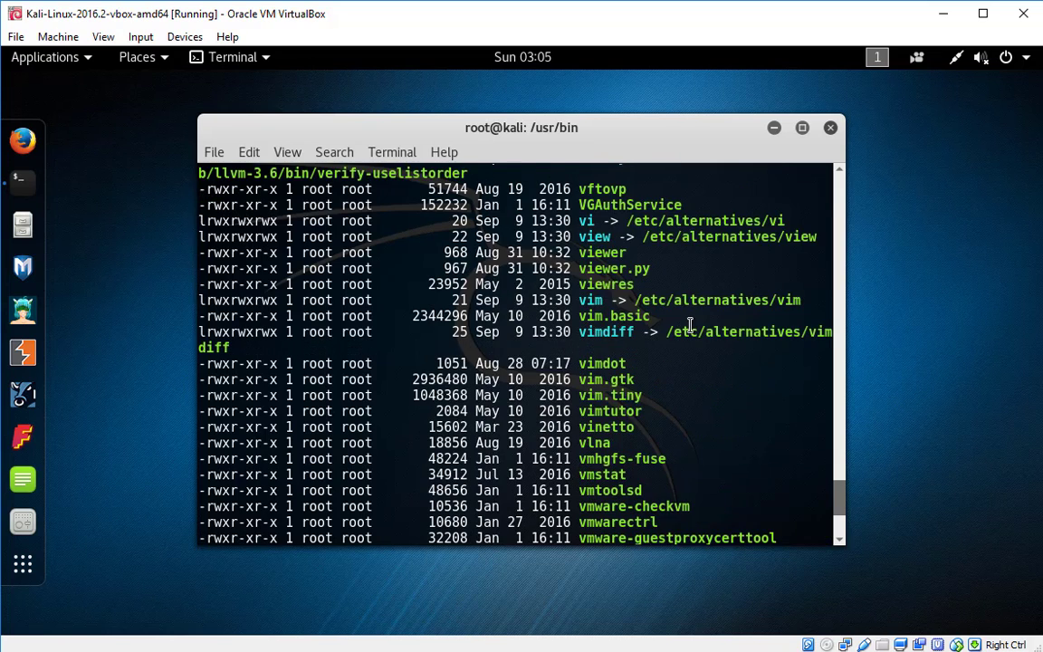